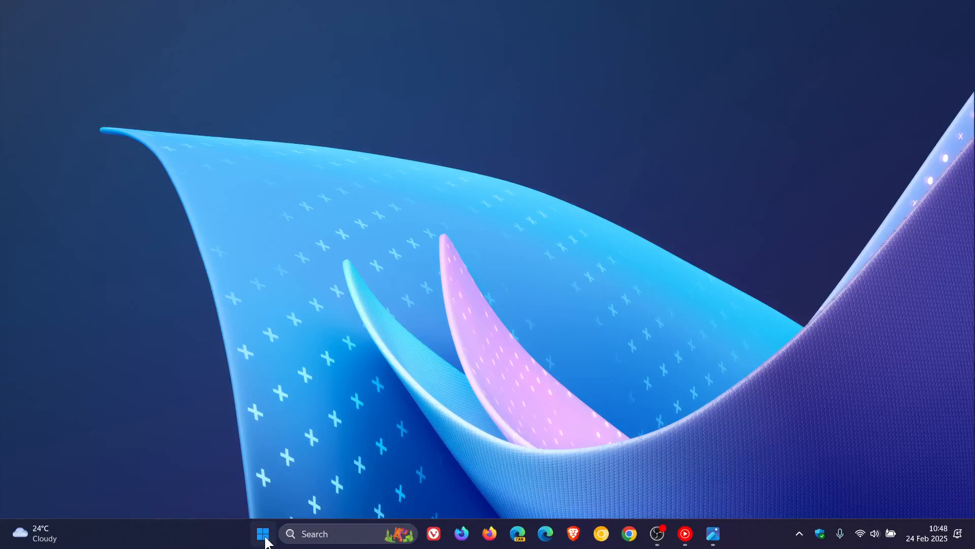
Launch Snipping Tool from the Start menu's All apps list.
click(262, 533)
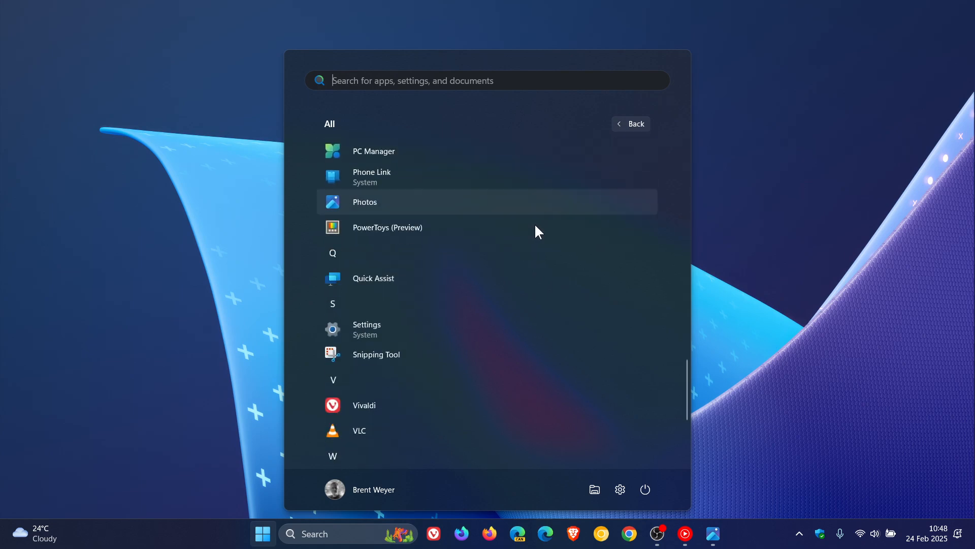
click(376, 354)
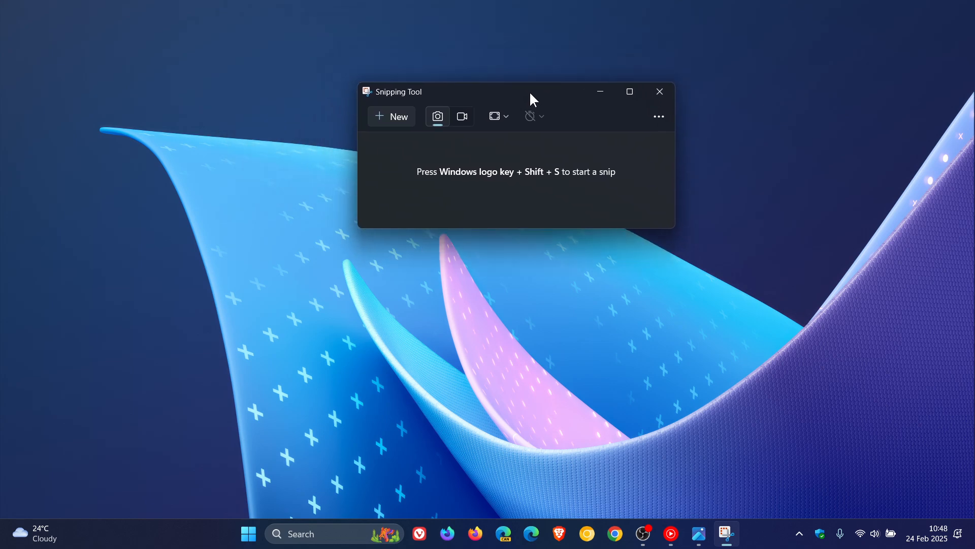
Switch to video recording mode and show the 1:32 coffee-grinding clip in trim view.
click(462, 116)
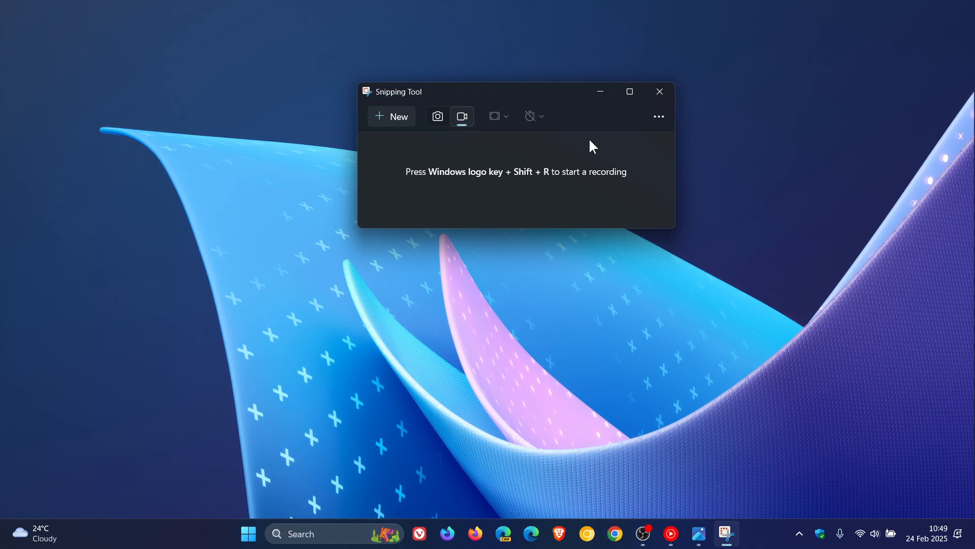
click(658, 92)
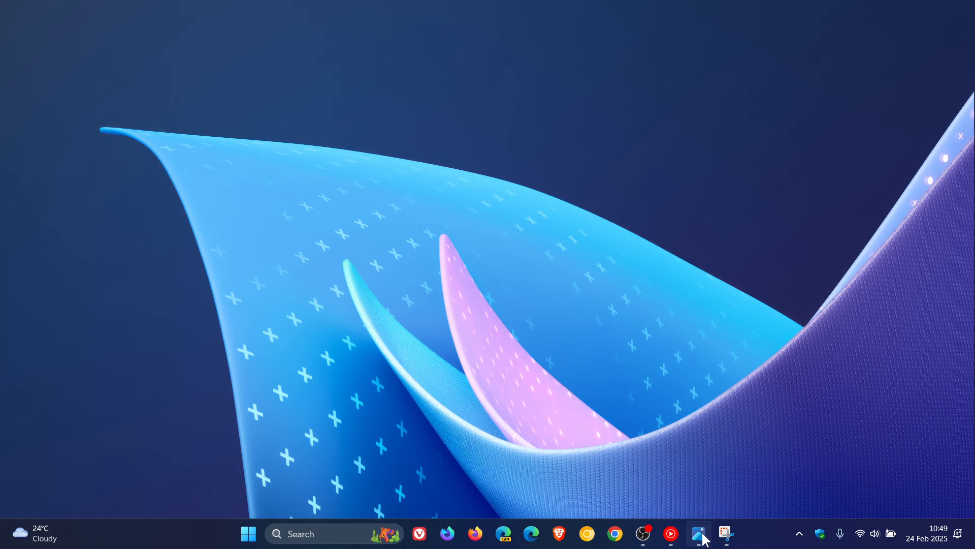
click(699, 534)
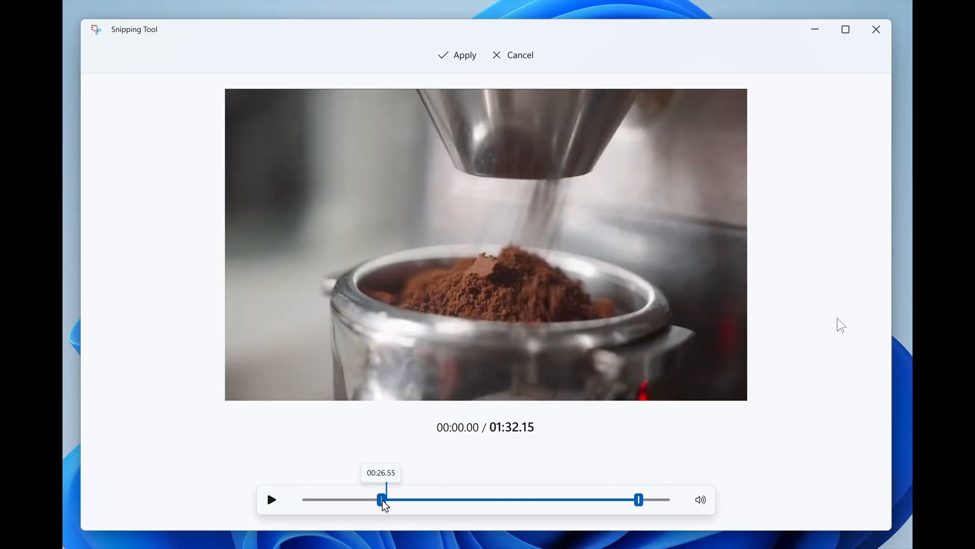
mouse_move(630, 464)
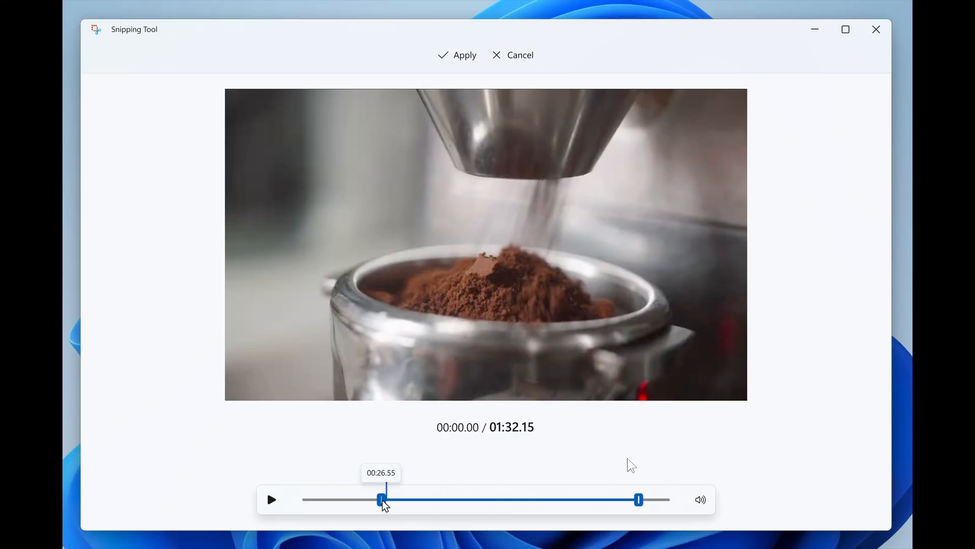
click(844, 30)
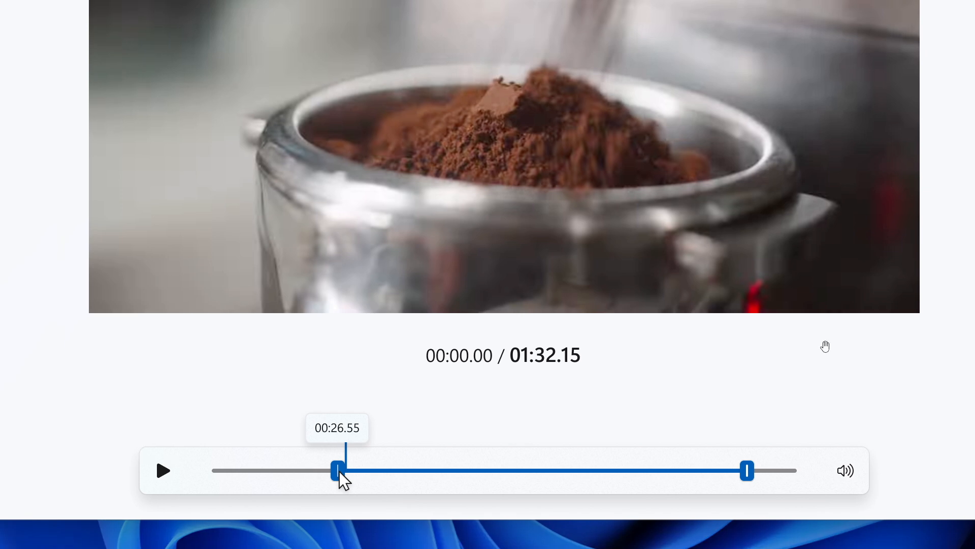
mouse_move(439, 533)
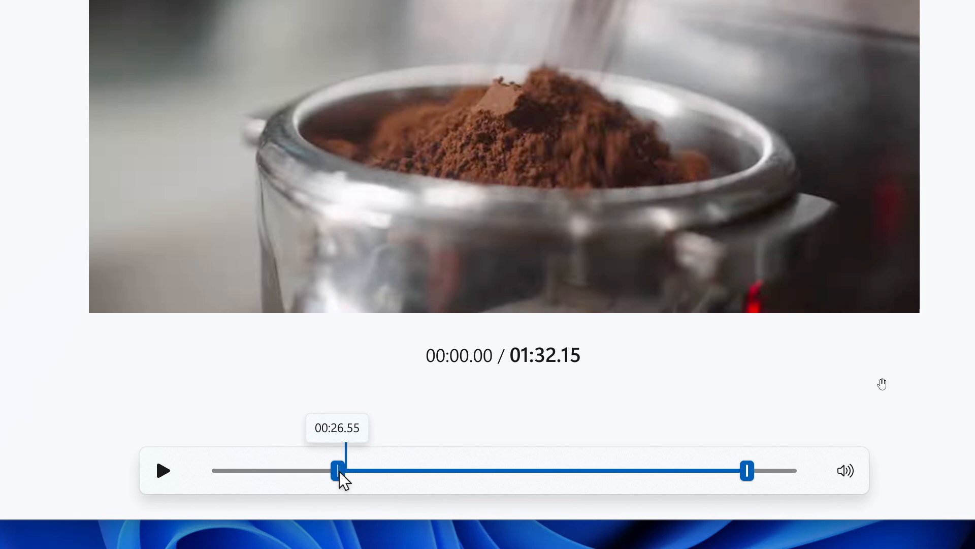
mouse_move(783, 476)
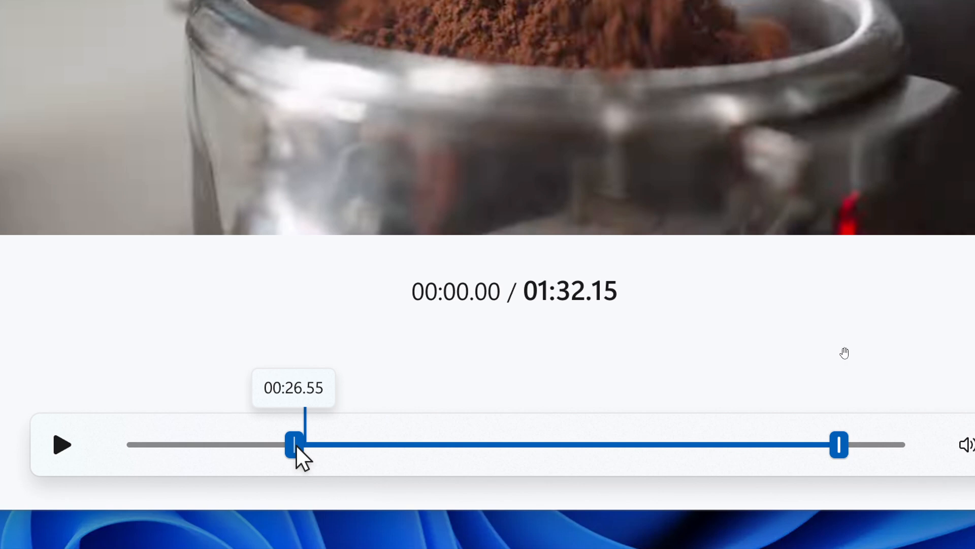
mouse_move(856, 350)
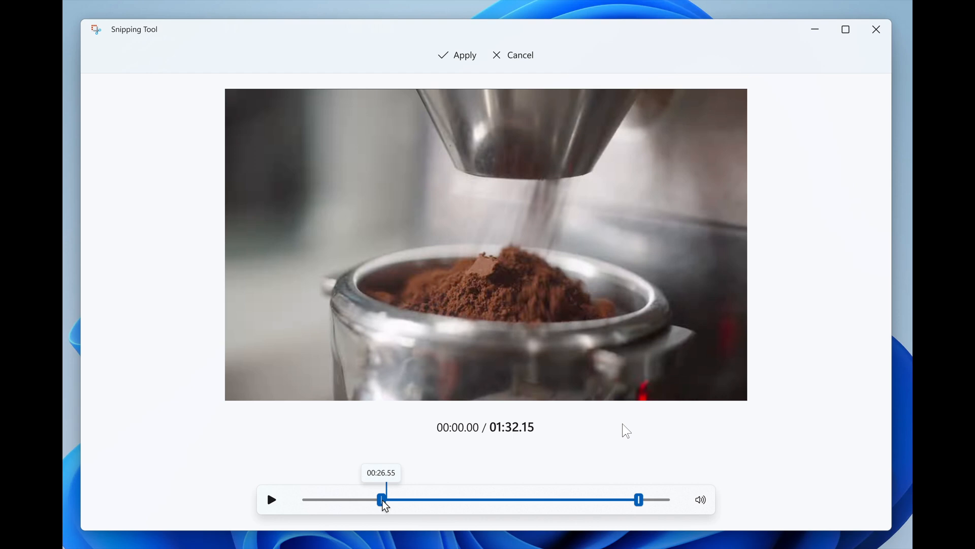
mouse_move(867, 174)
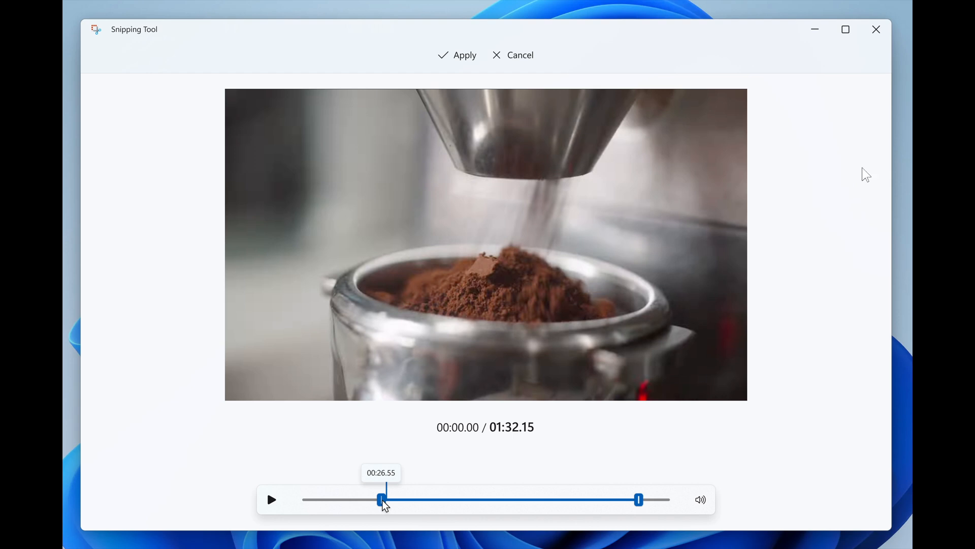